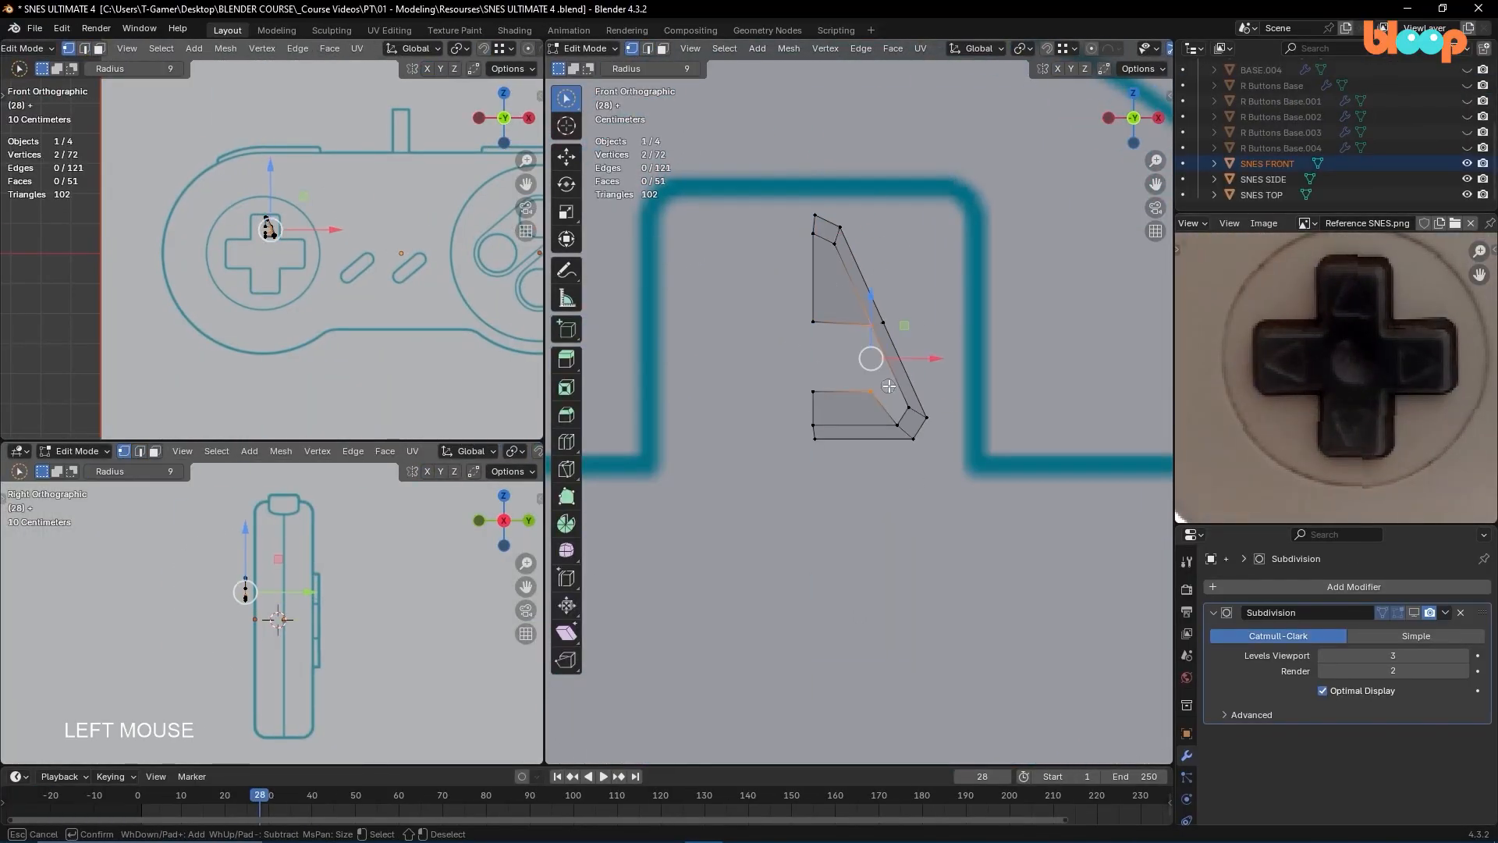
- Show the MATERIALS_01 scene with the transmissive glass sphere and Principled BSDF setup
click(851, 411)
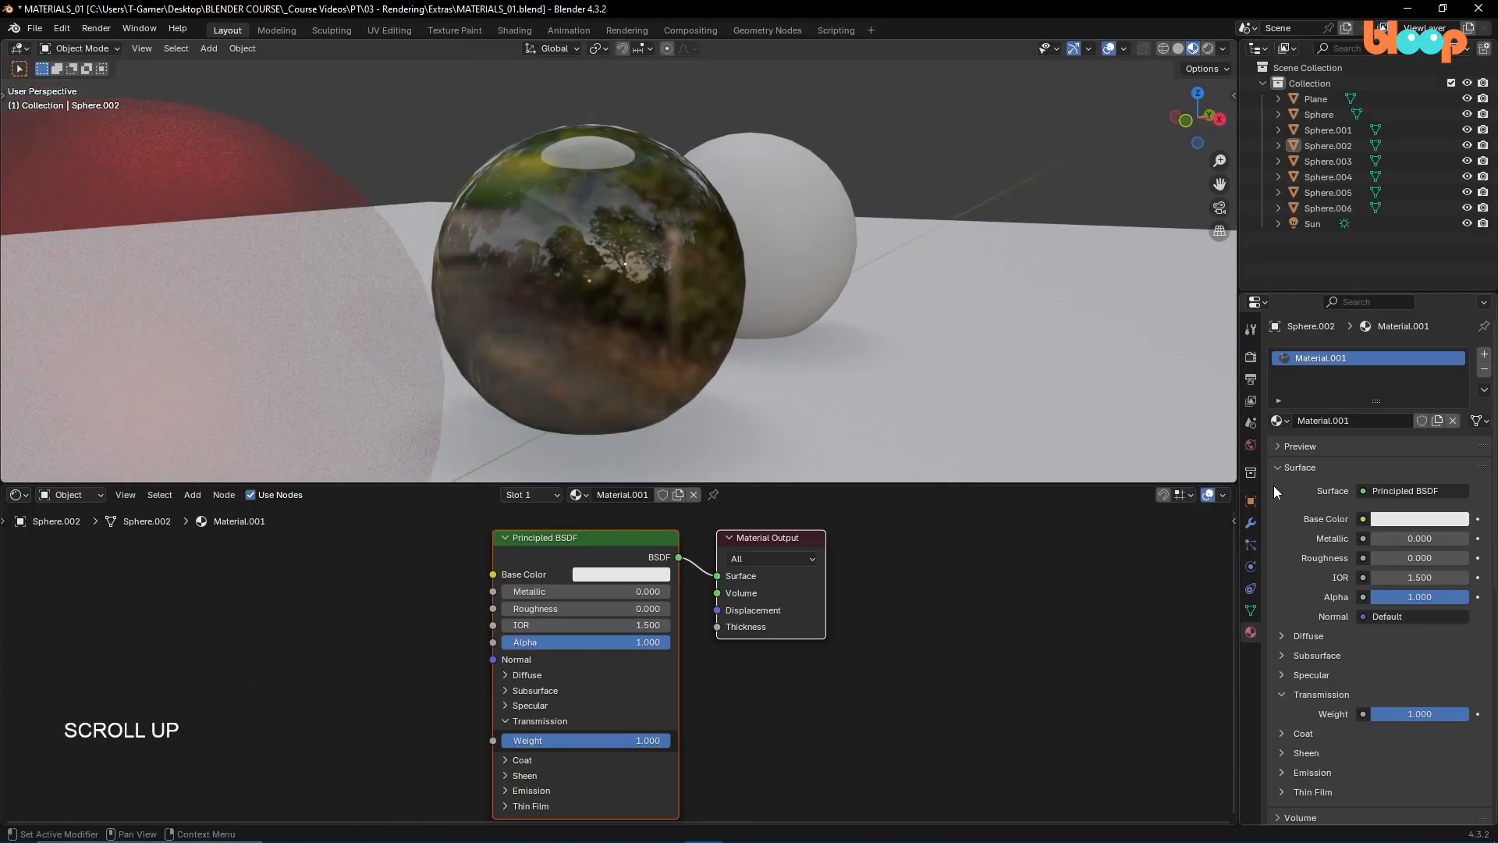
- Select the Dolly_Rig root bone in Pose Mode and view its keyframe curves in the Graph Editor
click(514, 29)
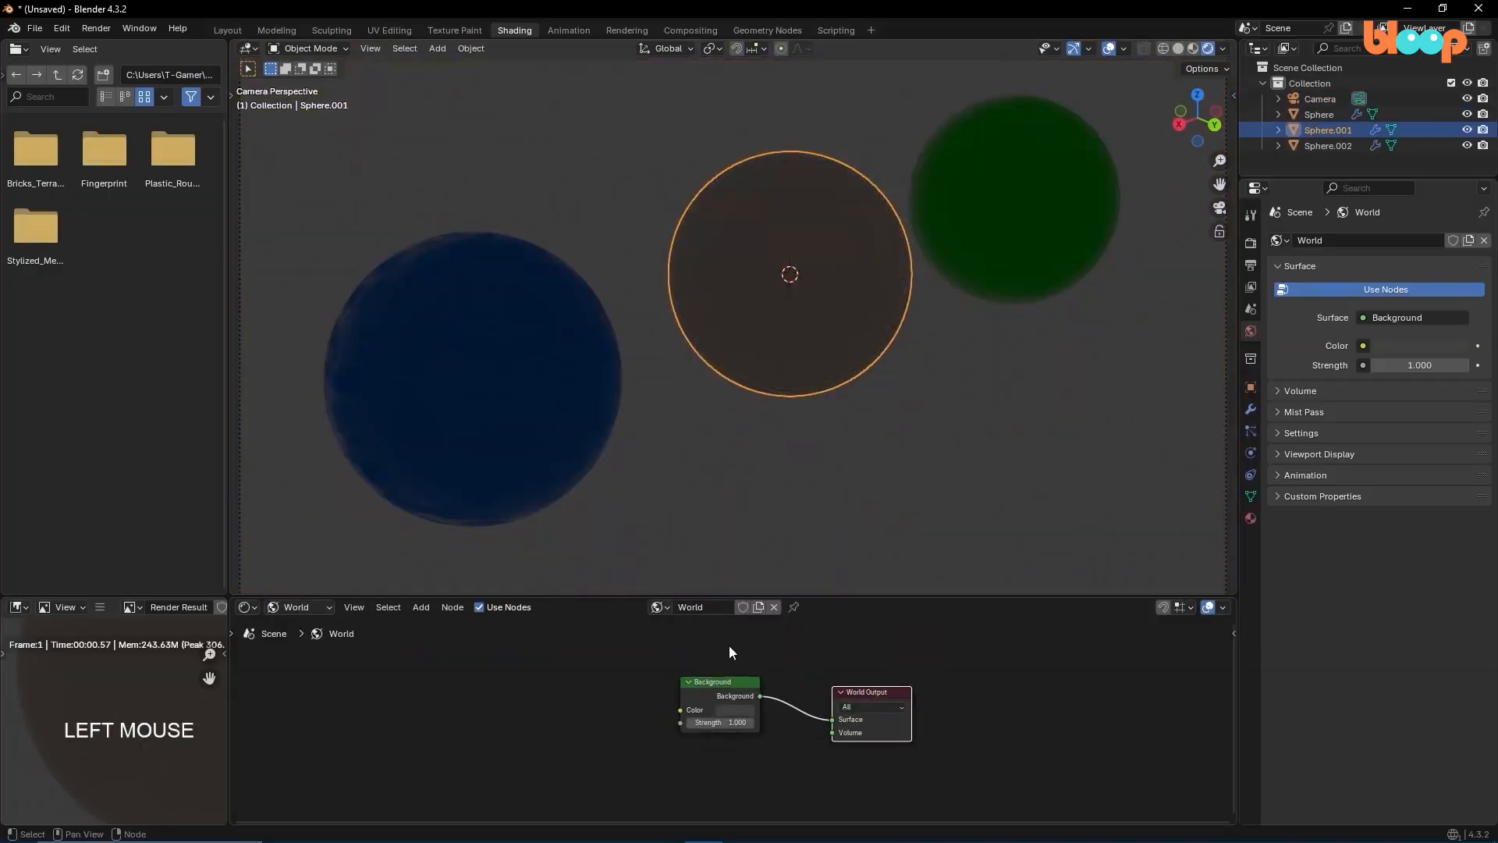
click(1421, 239)
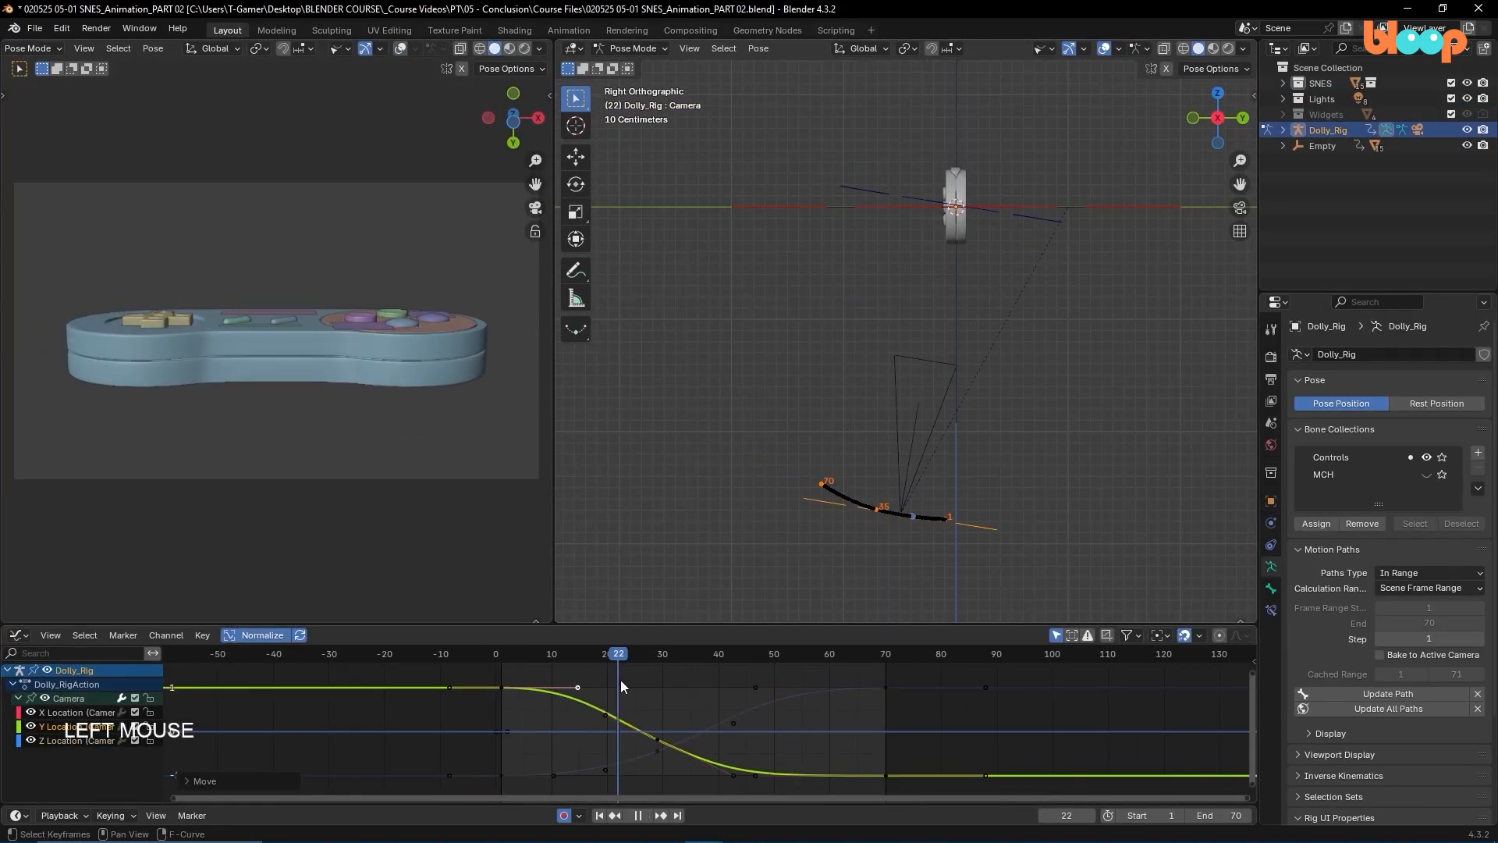
click(953, 653)
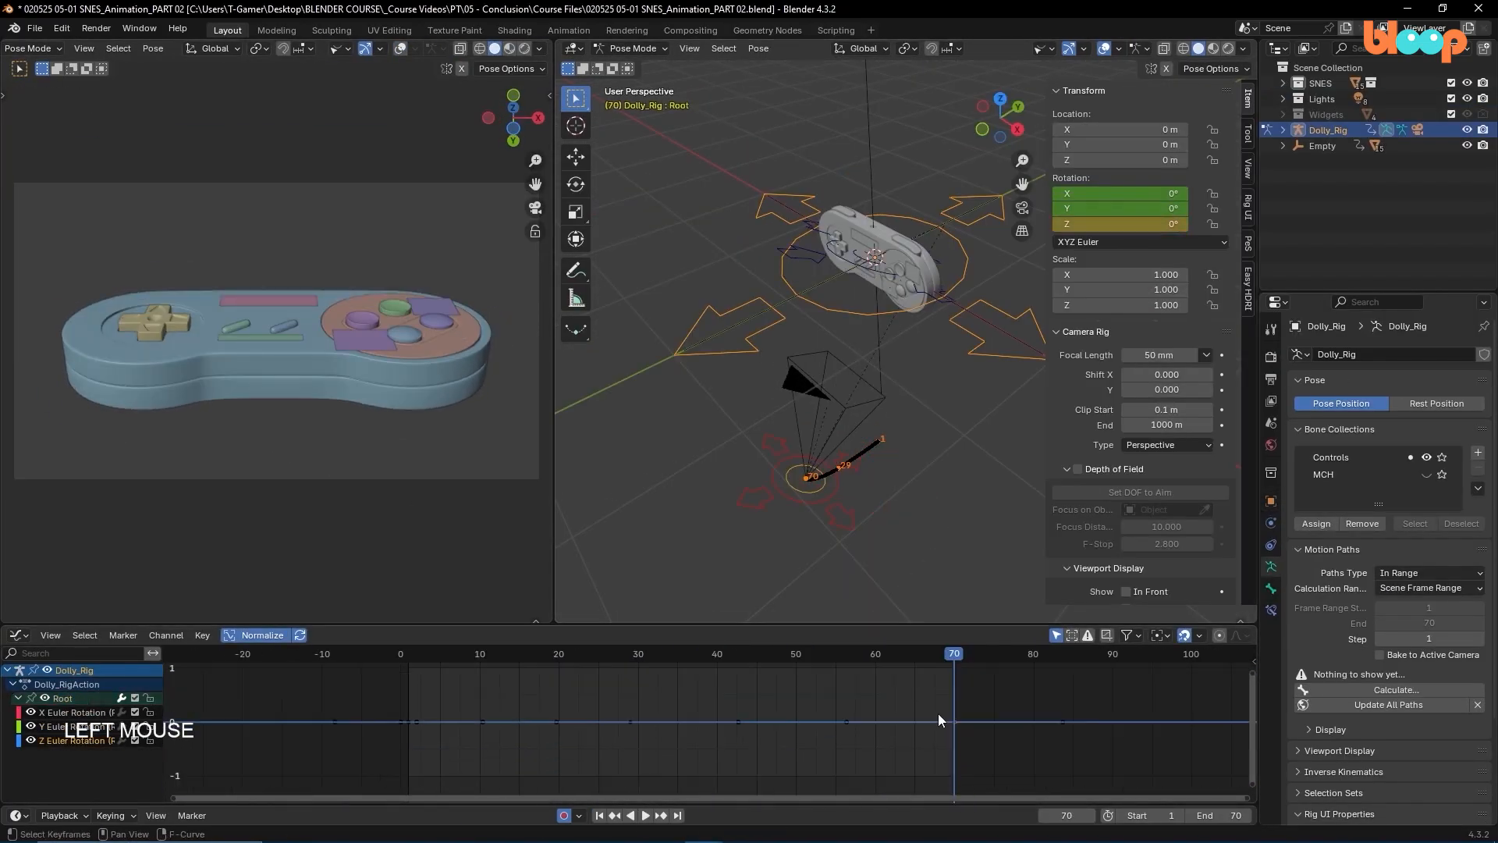